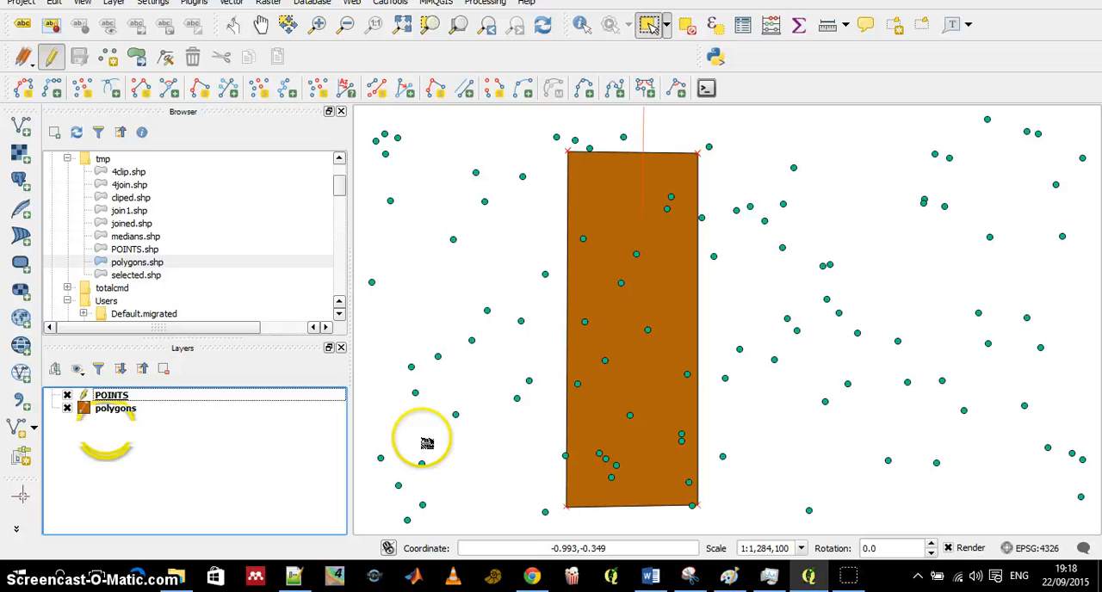
- Review the attribute tables of the POINTS and polygons layers
right_click(104, 395)
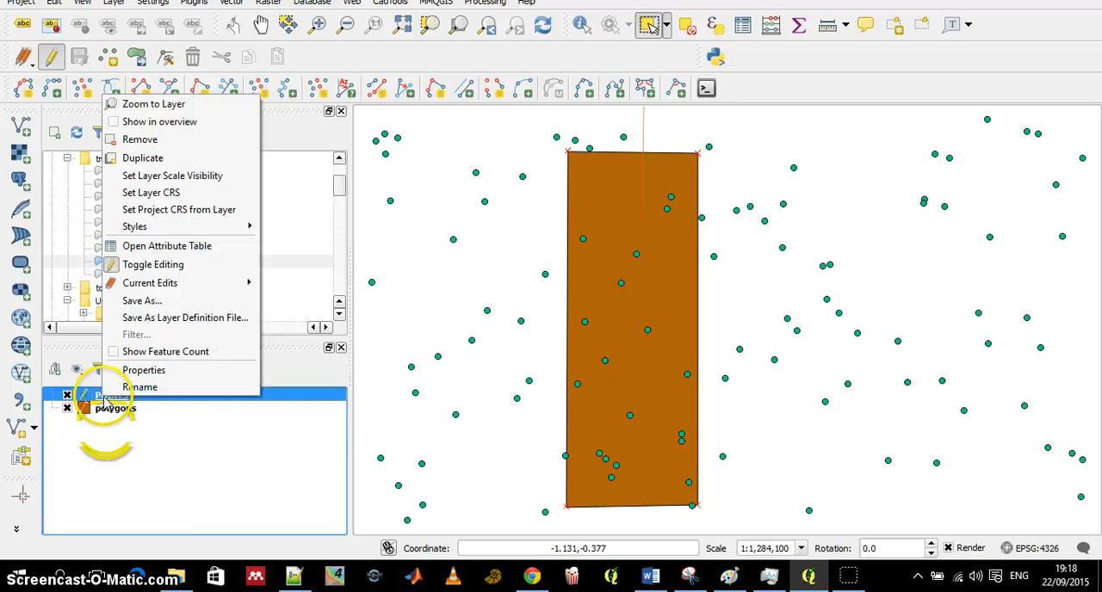
click(165, 244)
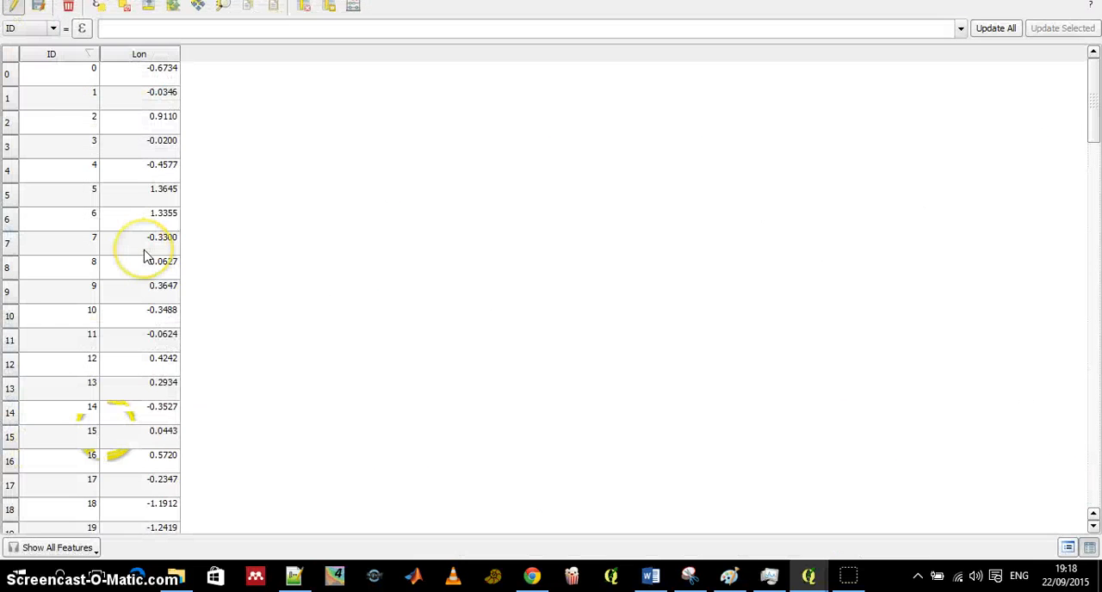
mouse_move(72, 245)
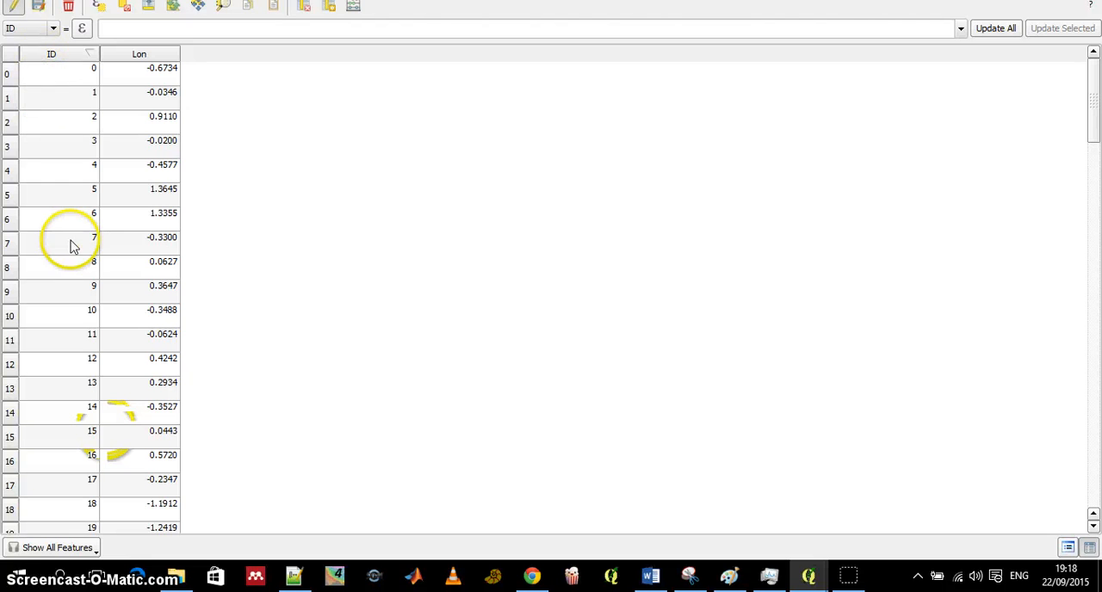
mouse_move(164, 422)
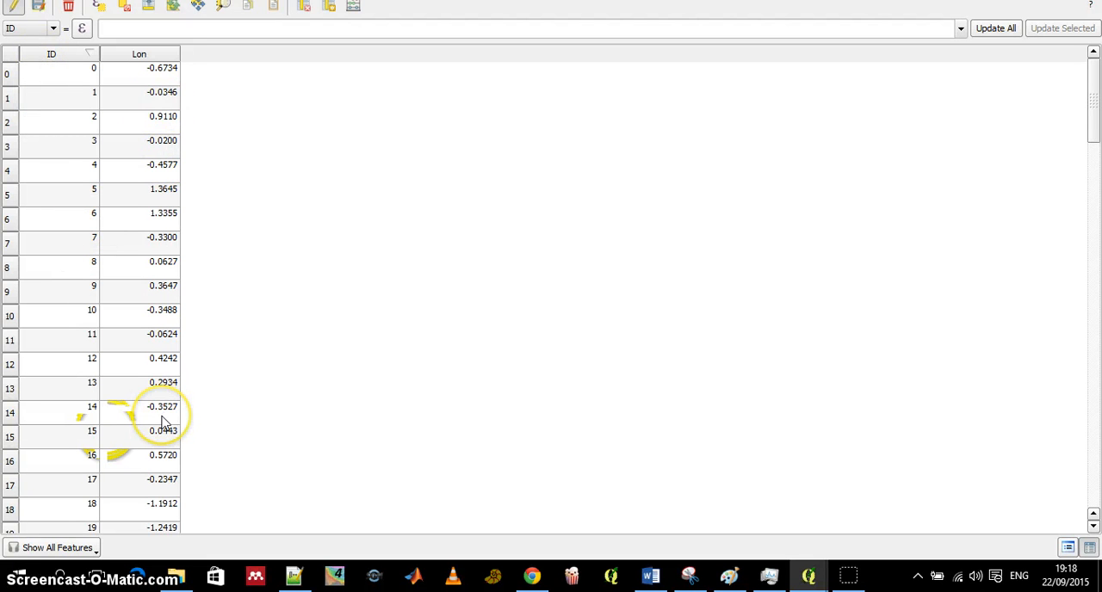
mouse_move(168, 305)
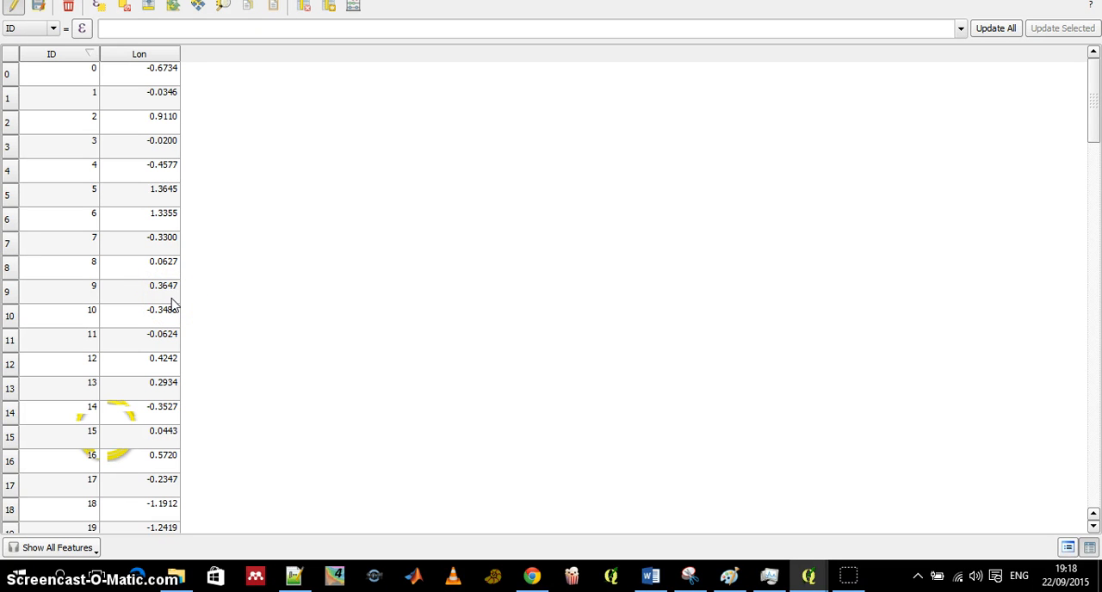
mouse_move(860, 31)
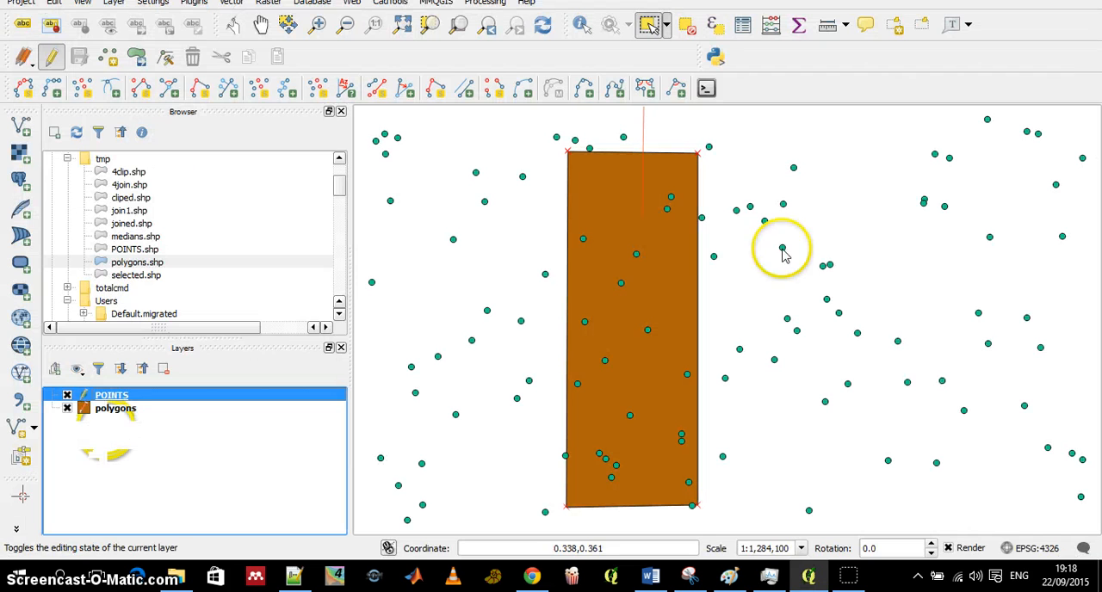
right_click(116, 408)
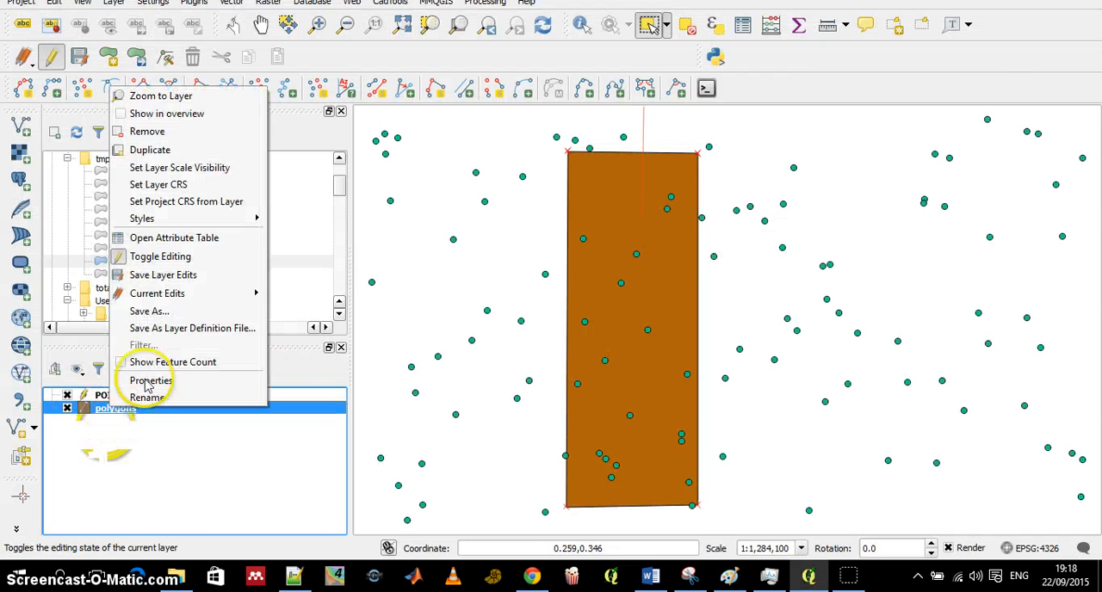
click(174, 237)
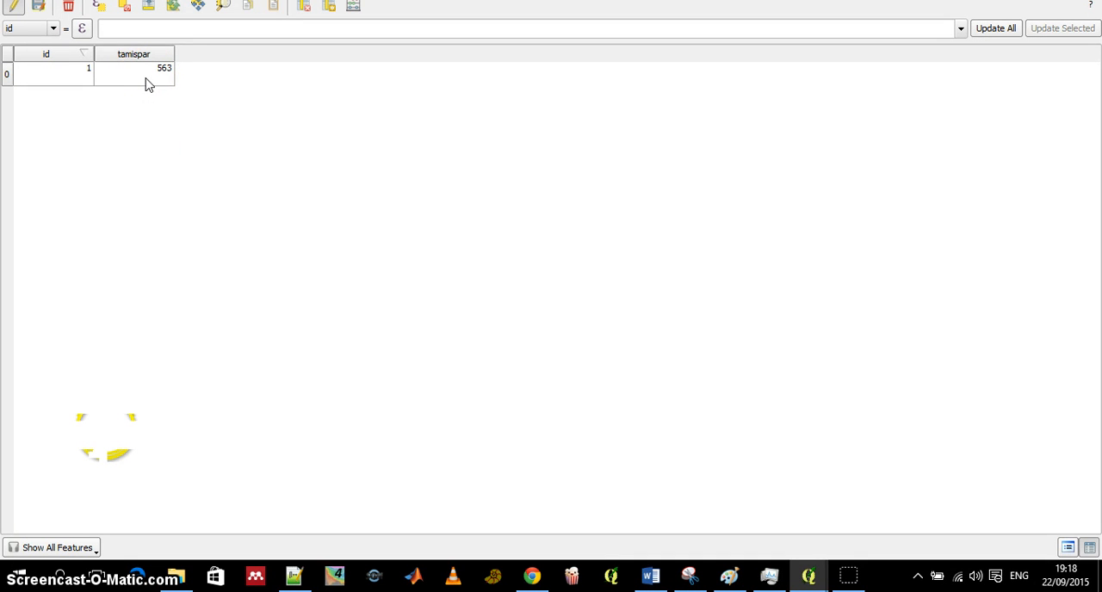
mouse_move(150, 76)
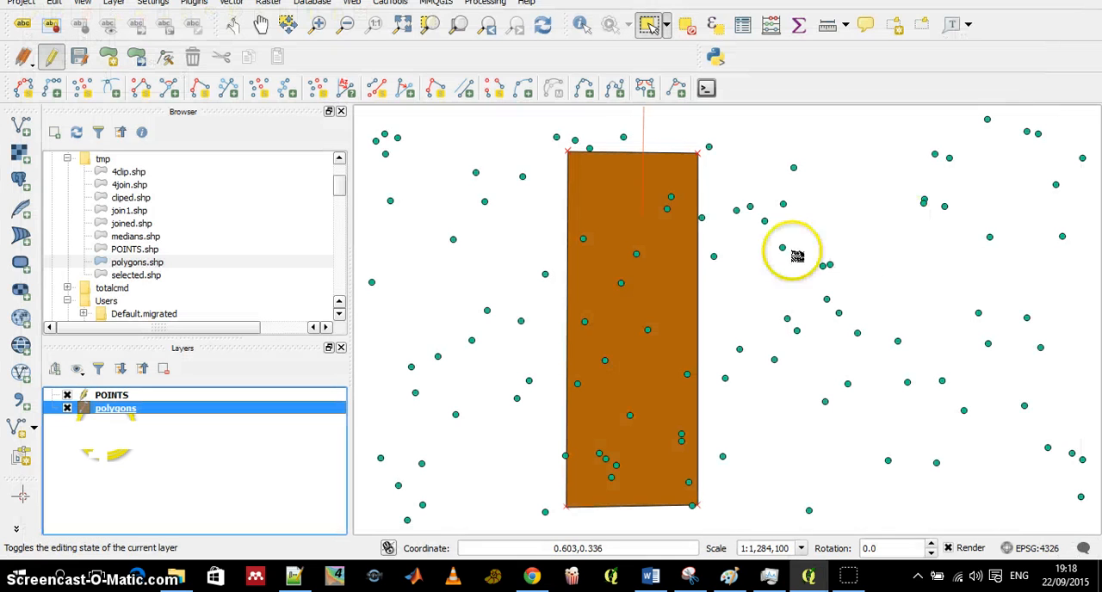
mouse_move(648, 386)
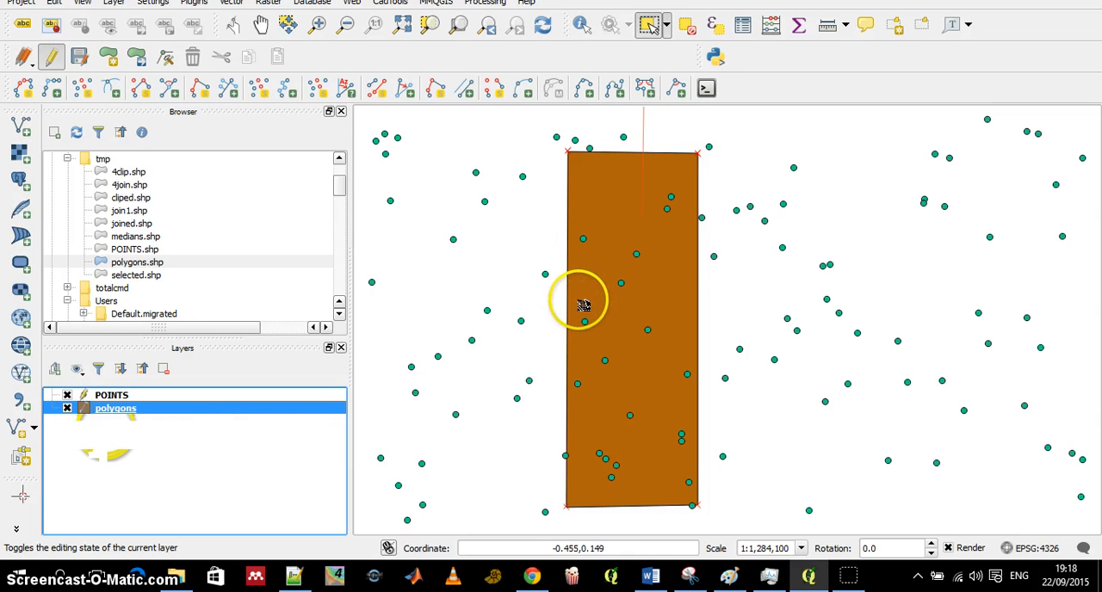
- Join POINTS with polygons by location into C:/tmp/join1.shp and add it as a layer
click(229, 3)
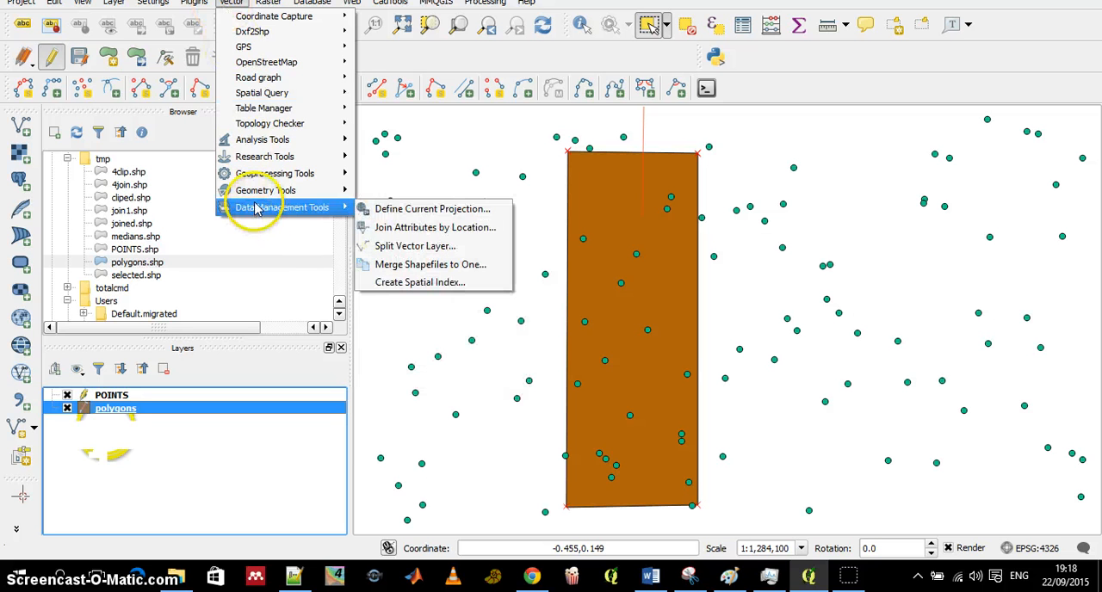
click(432, 227)
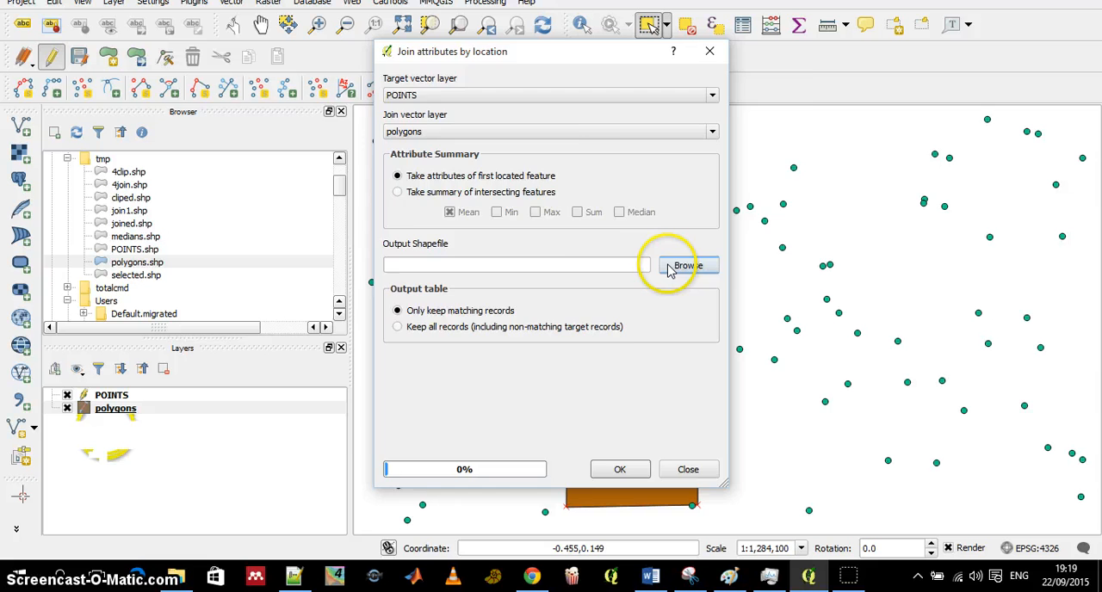
click(687, 265)
text(join1.shp)
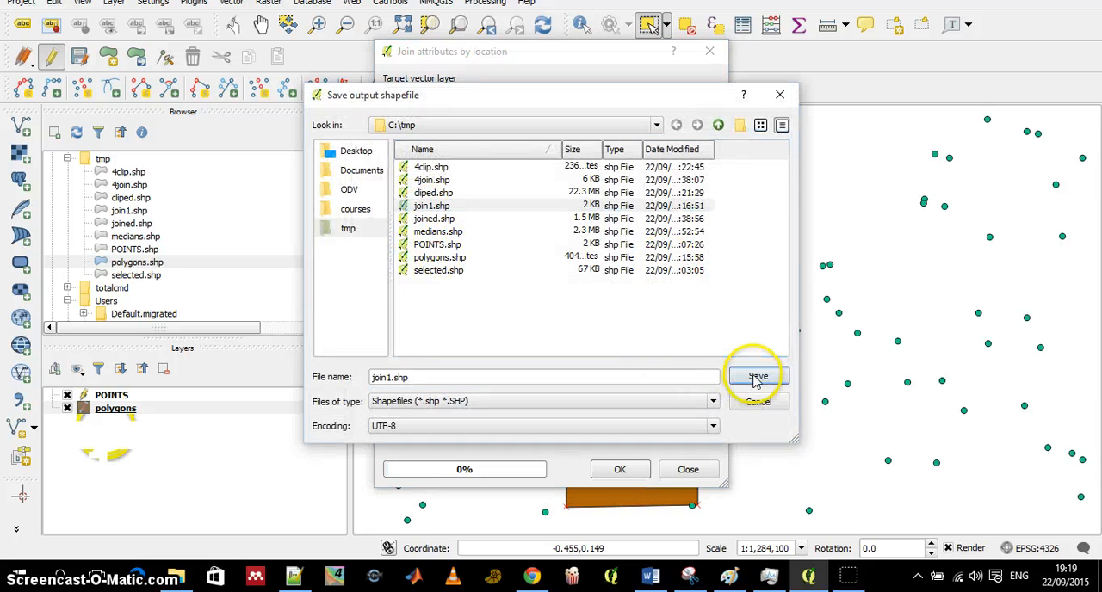
click(758, 376)
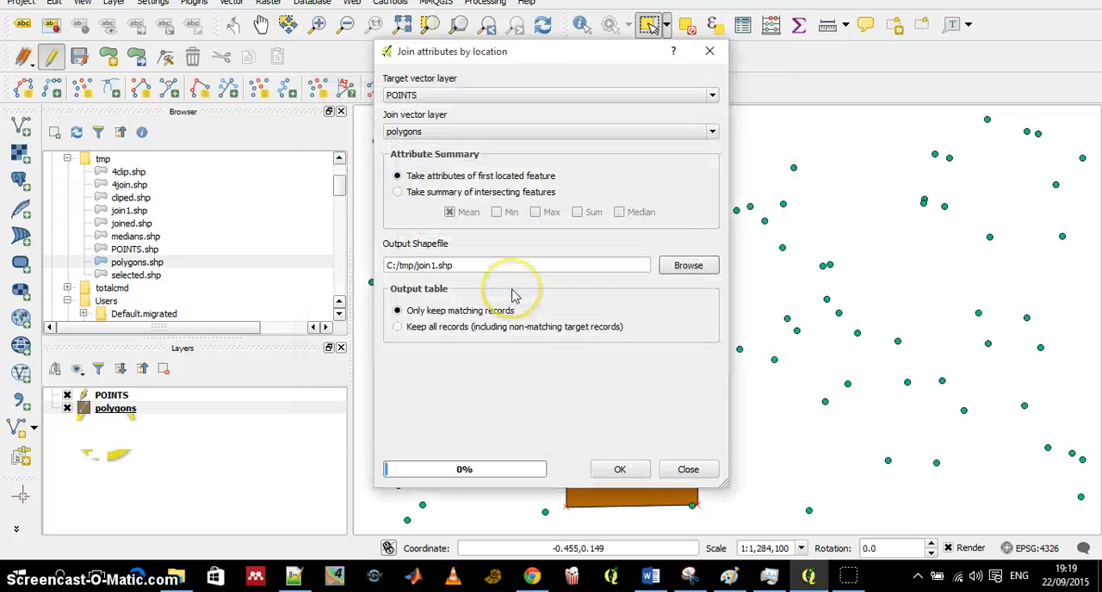
click(620, 468)
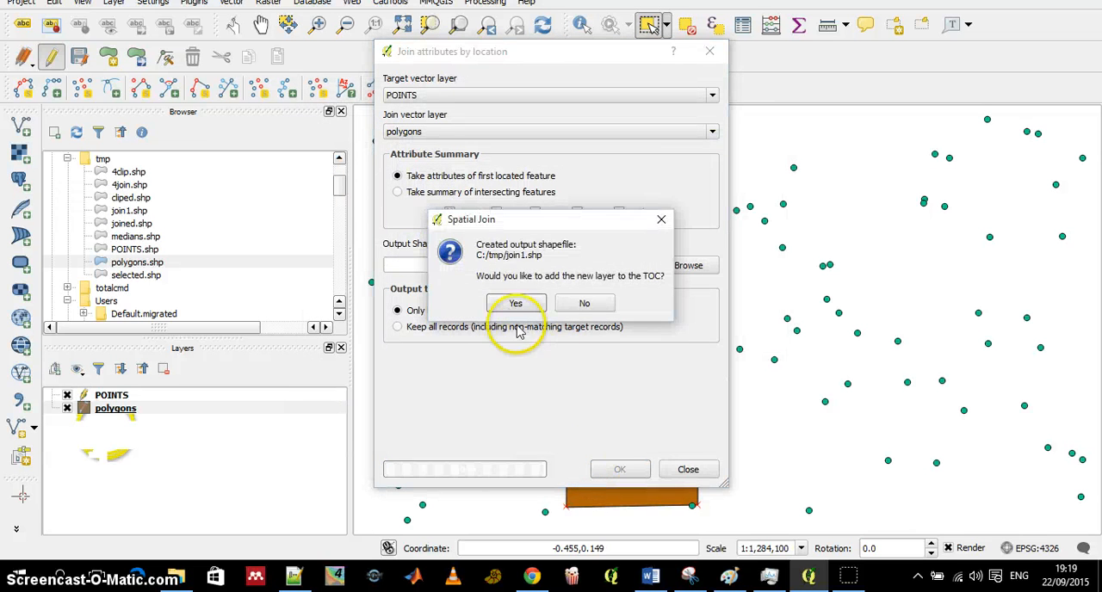
click(515, 303)
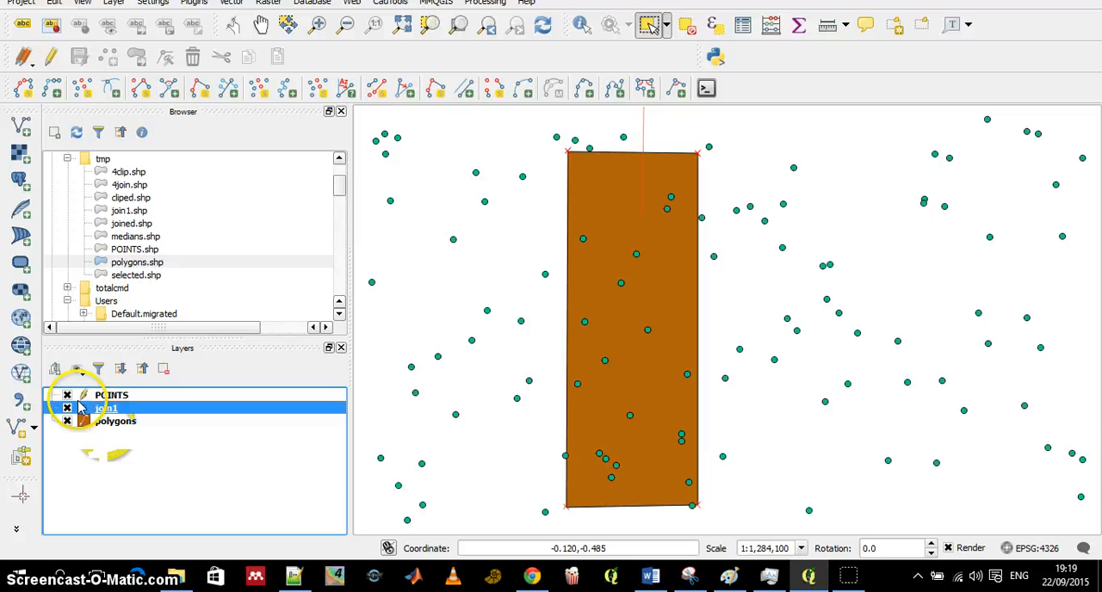
- Inspect the join1 attribute table listing 18 points with ID, Lon, id_1 and tamispar 563
right_click(104, 407)
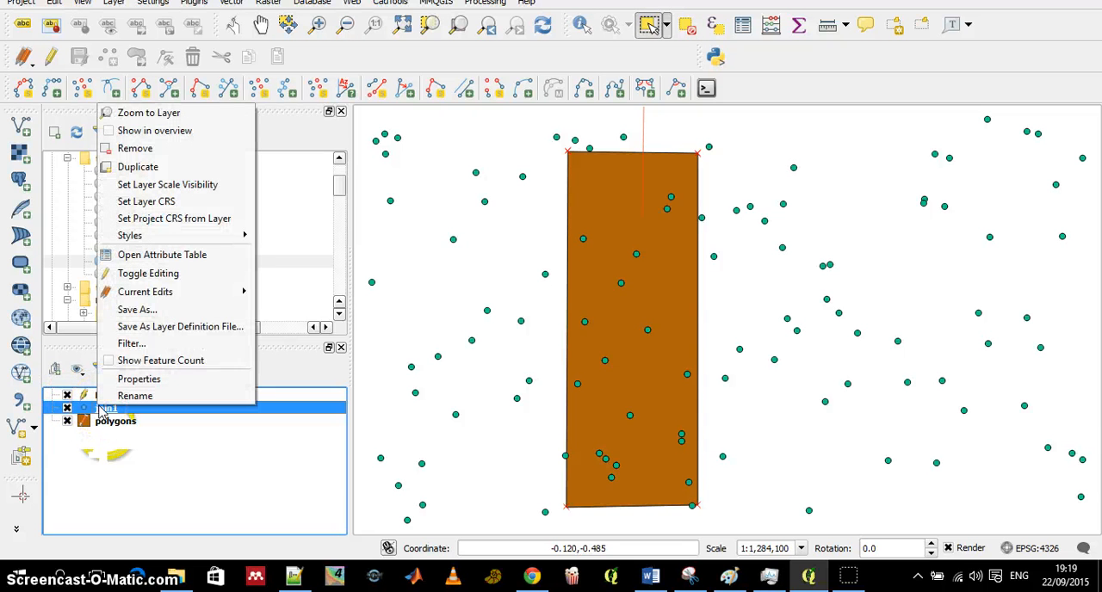
mouse_move(141, 260)
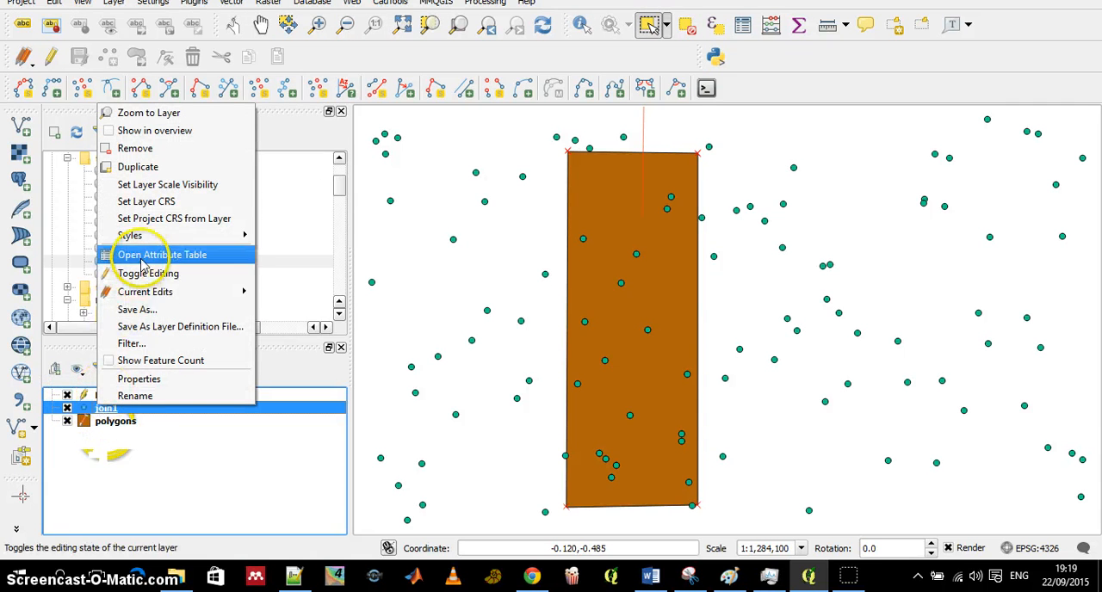
click(162, 255)
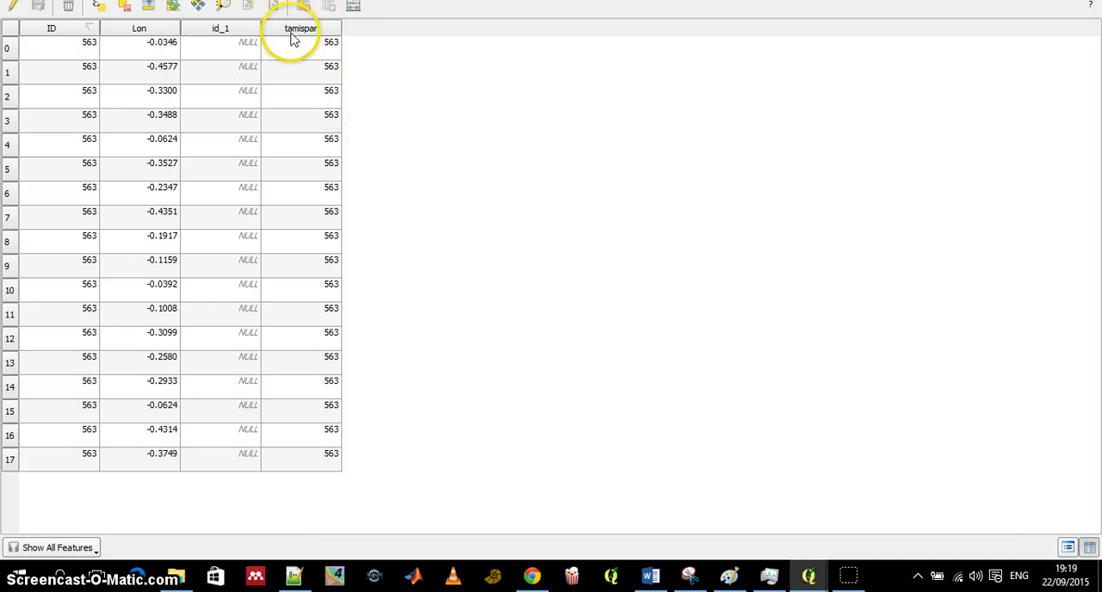
mouse_move(303, 42)
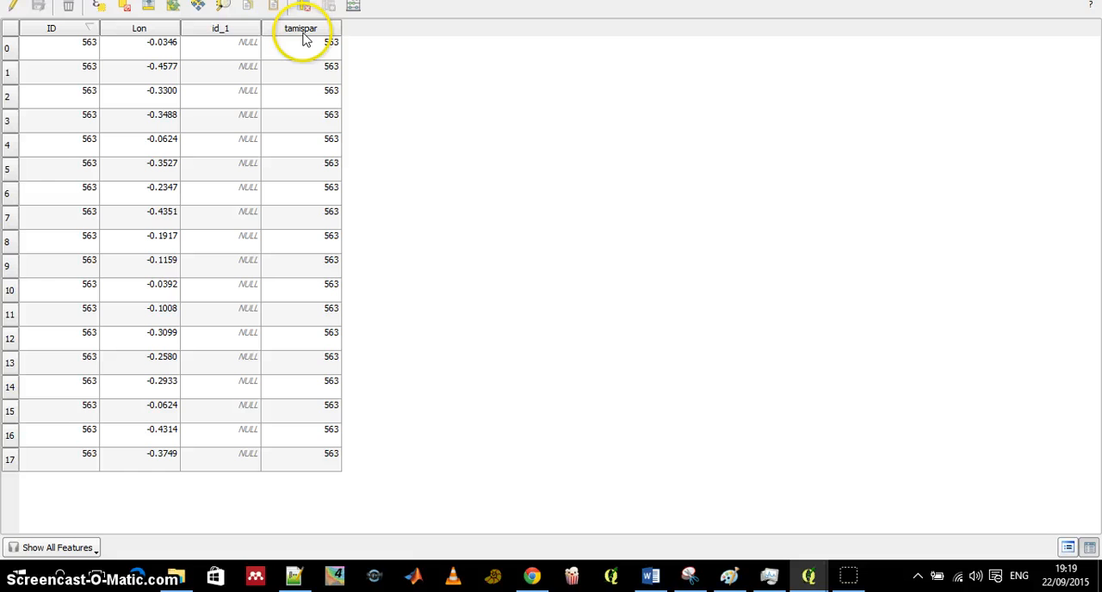
mouse_move(14, 53)
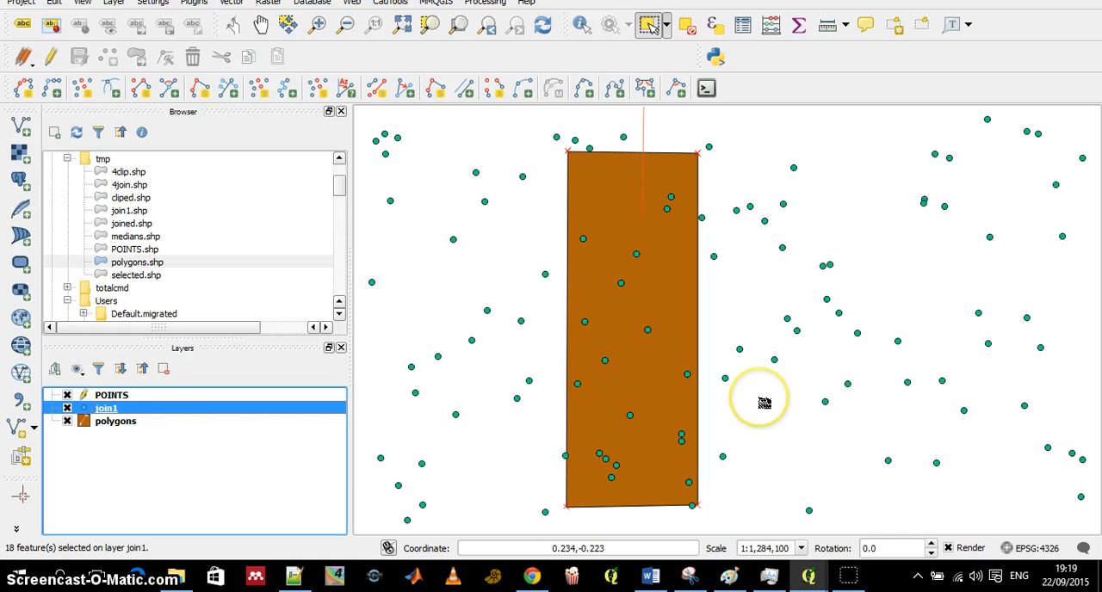
mouse_move(107, 408)
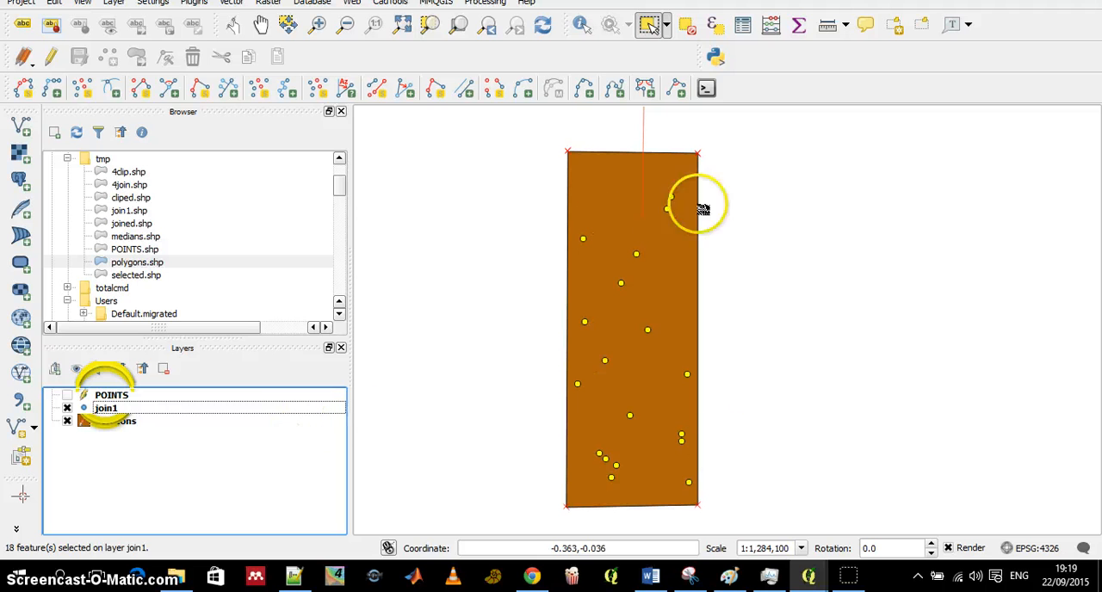
mouse_move(530, 239)
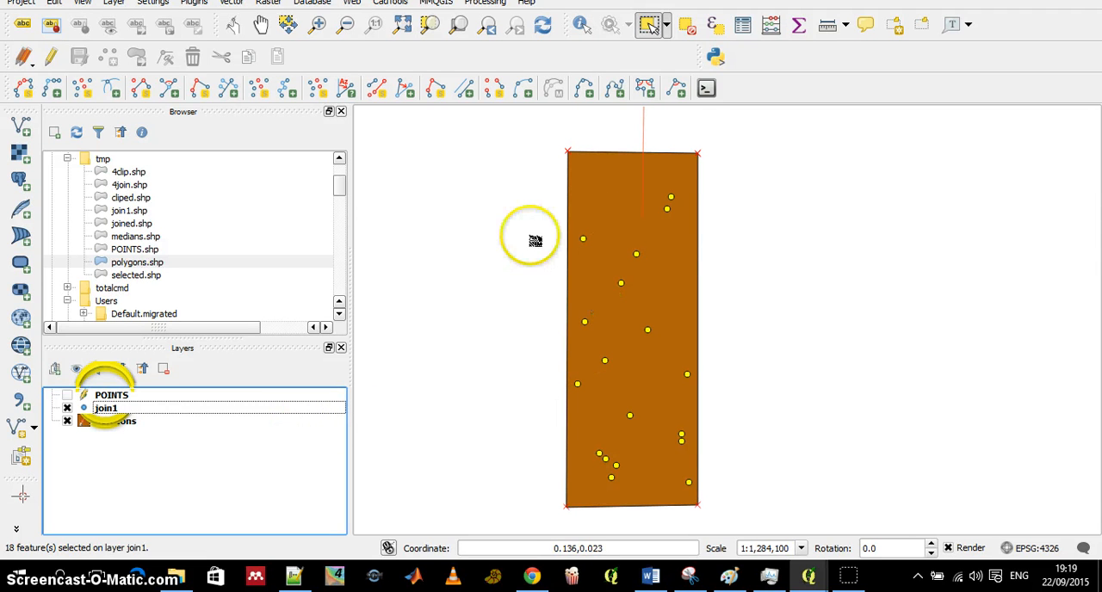
mouse_move(532, 237)
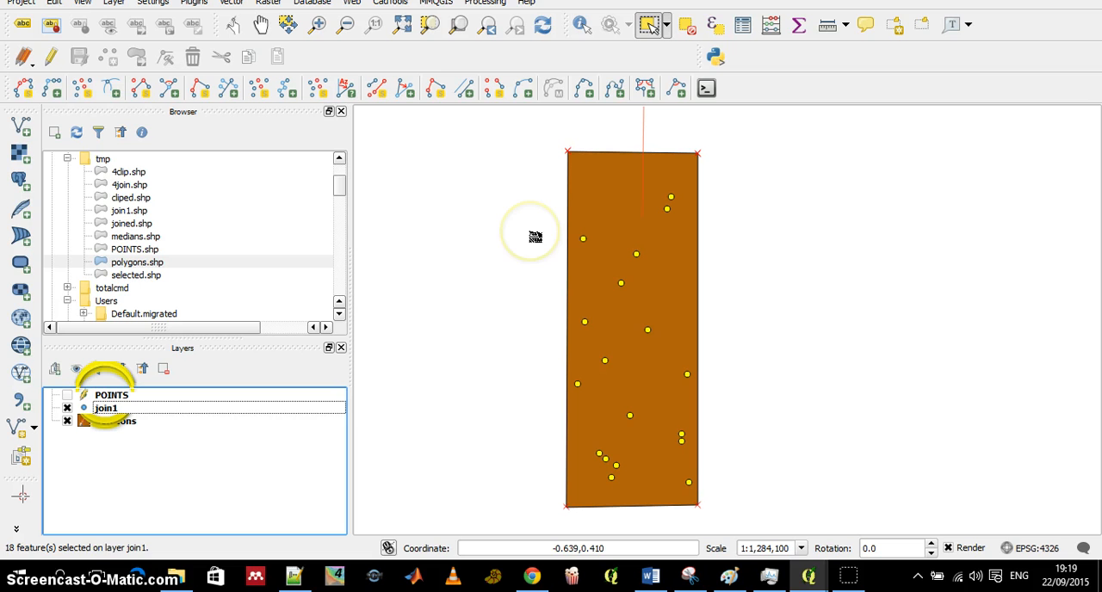
mouse_move(520, 336)
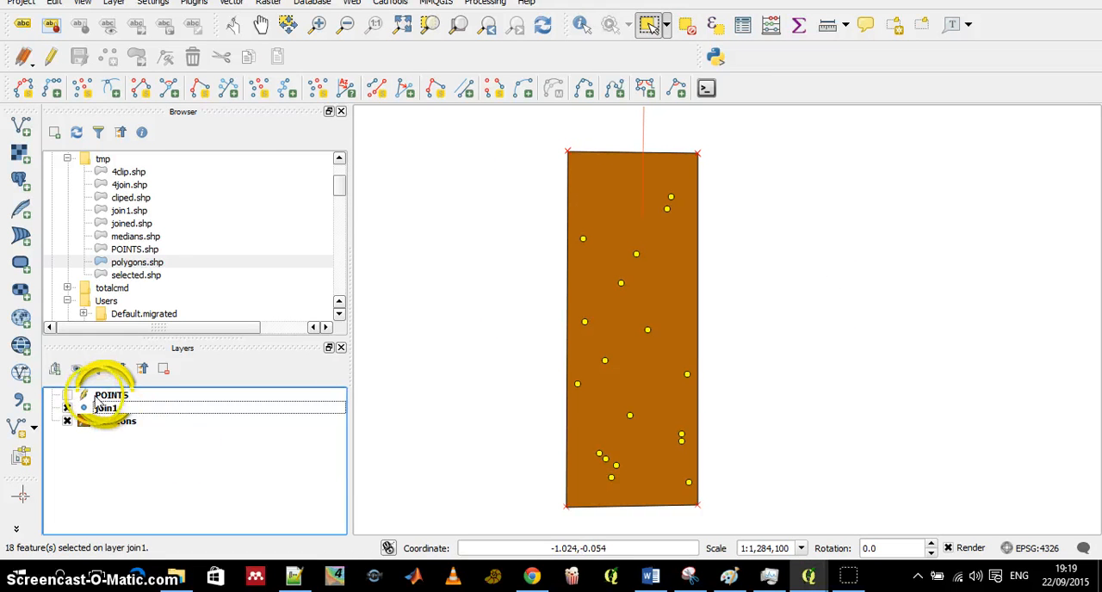
- Remove the join1 layer from the project and make POINTS visible over the polygon
right_click(102, 408)
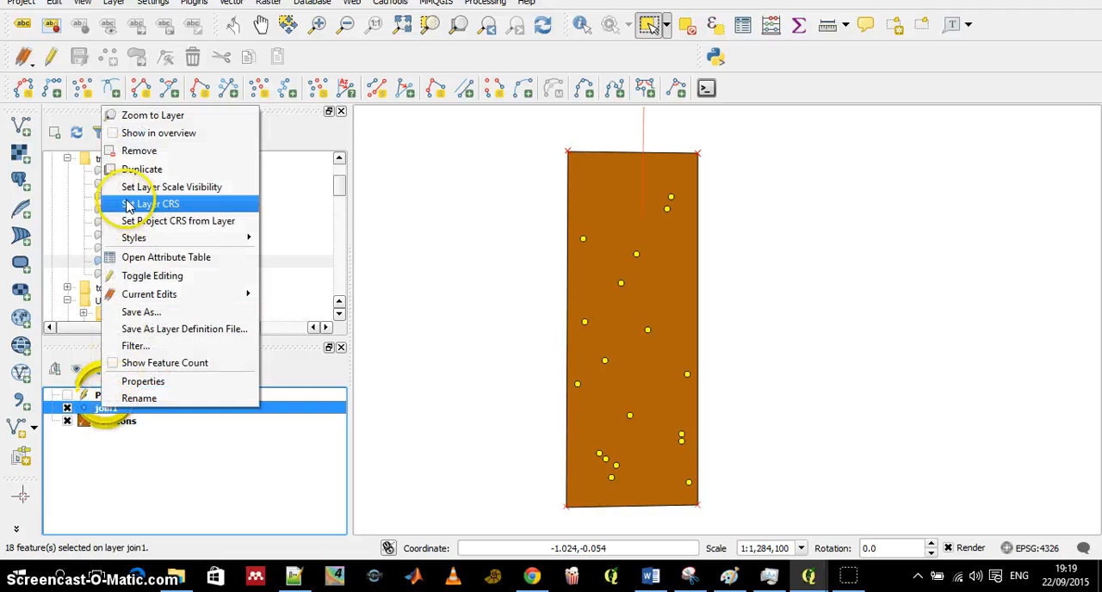
click(138, 150)
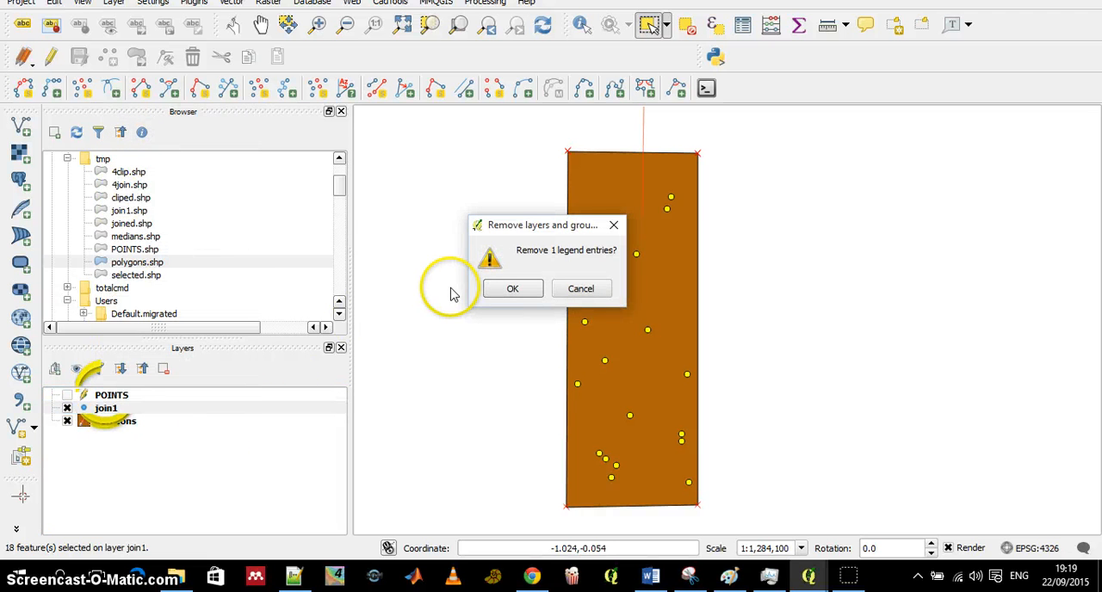
mouse_move(497, 302)
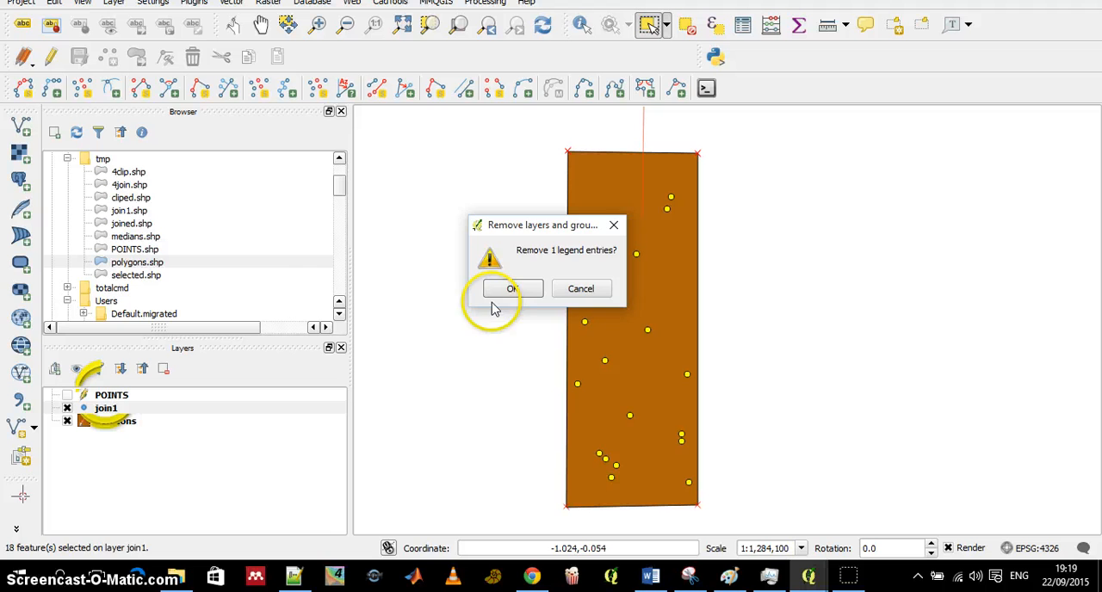
click(511, 289)
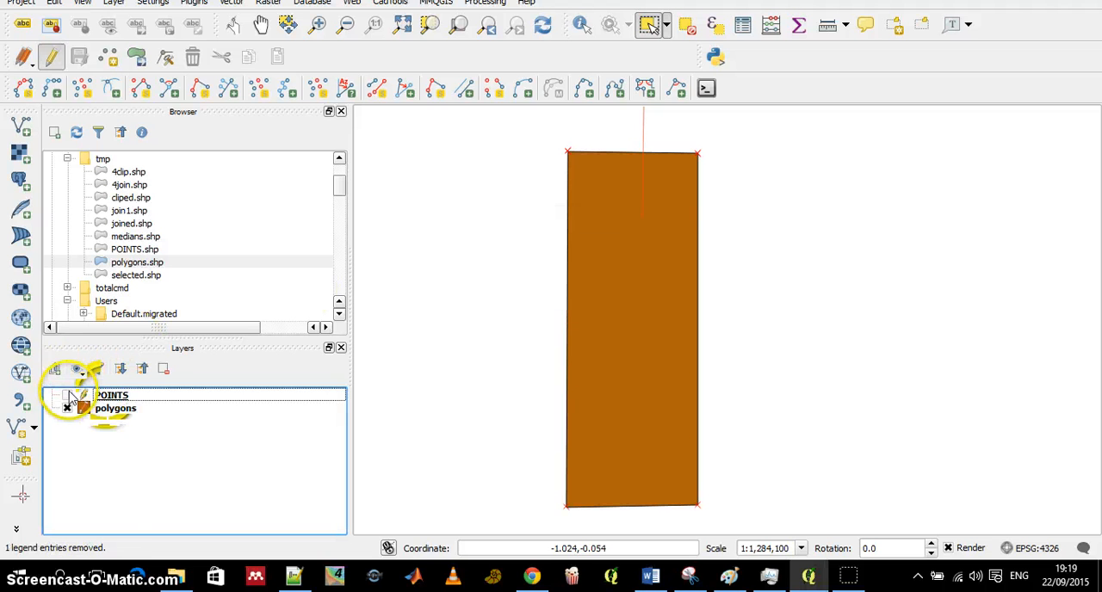
click(67, 396)
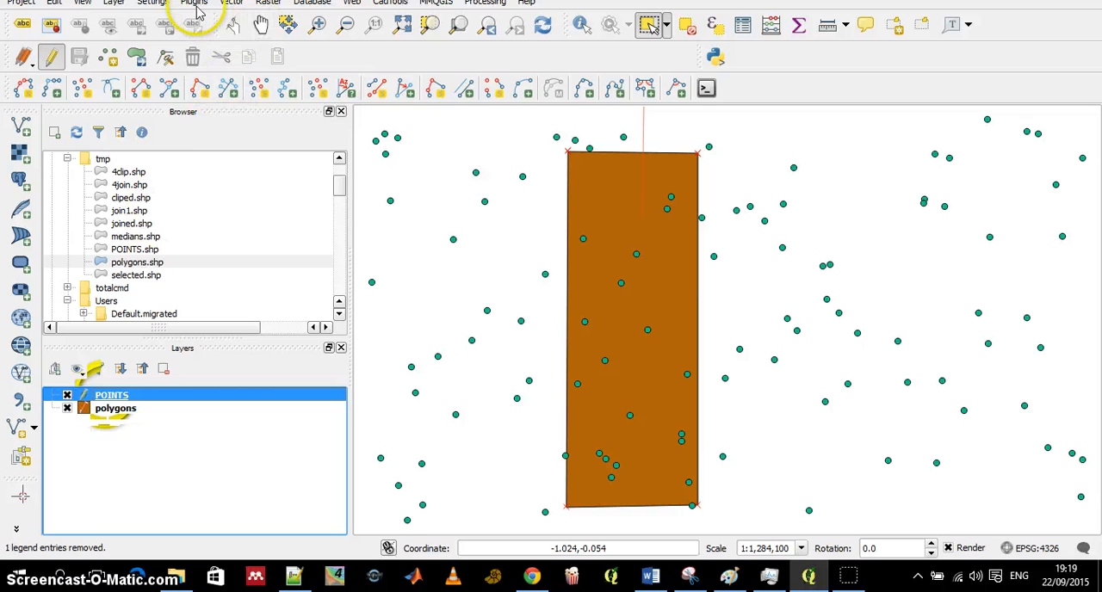
- Join polygons with the mean summary of intersecting POINTS attributes into join1.shp and add it
click(231, 4)
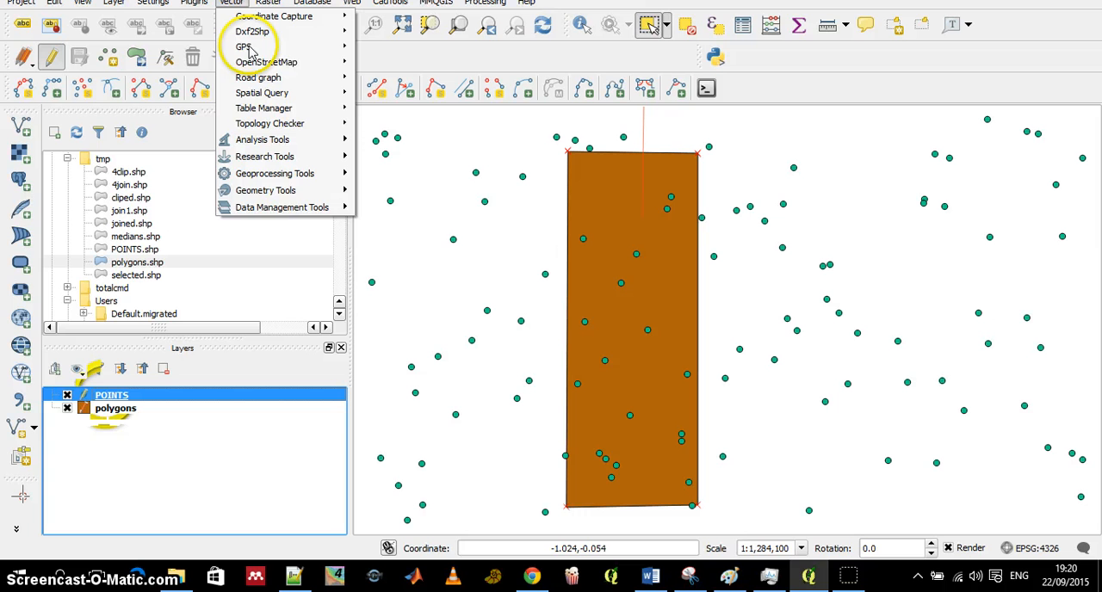
mouse_move(282, 207)
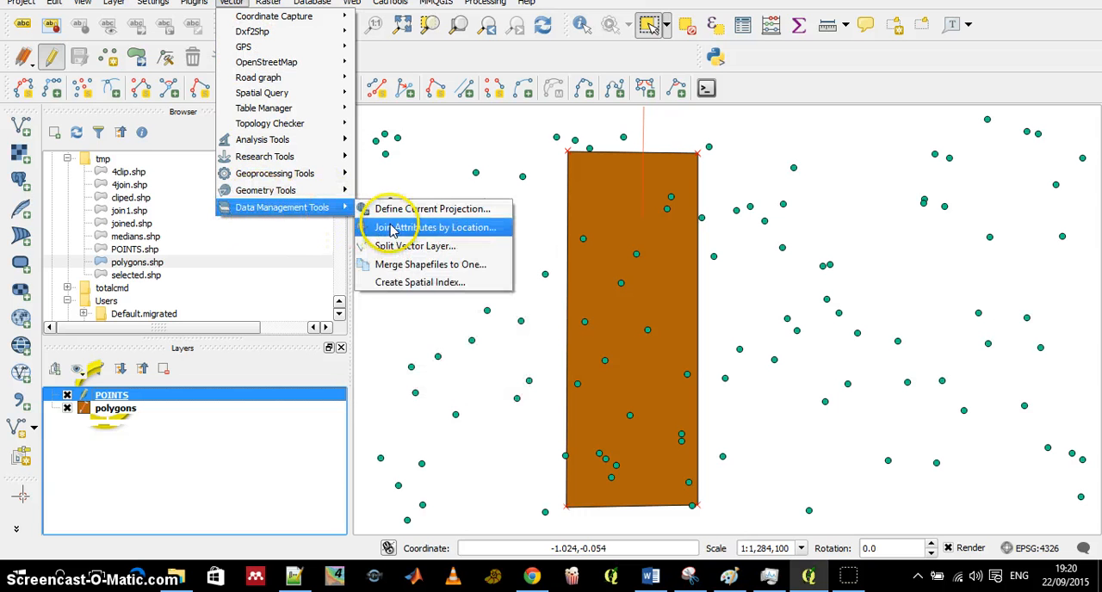
click(425, 227)
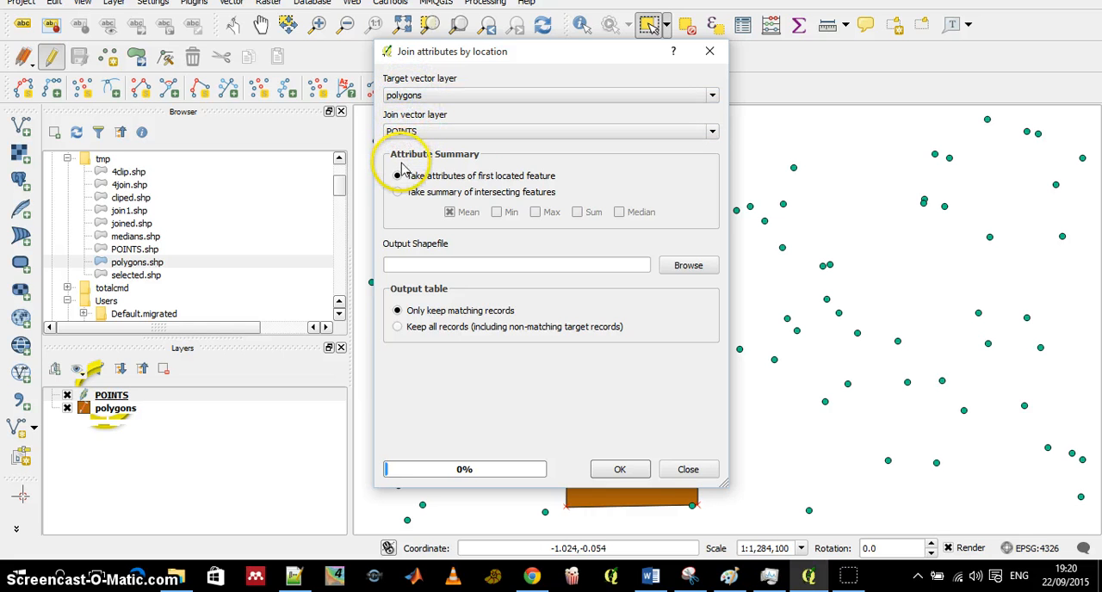
mouse_move(399, 192)
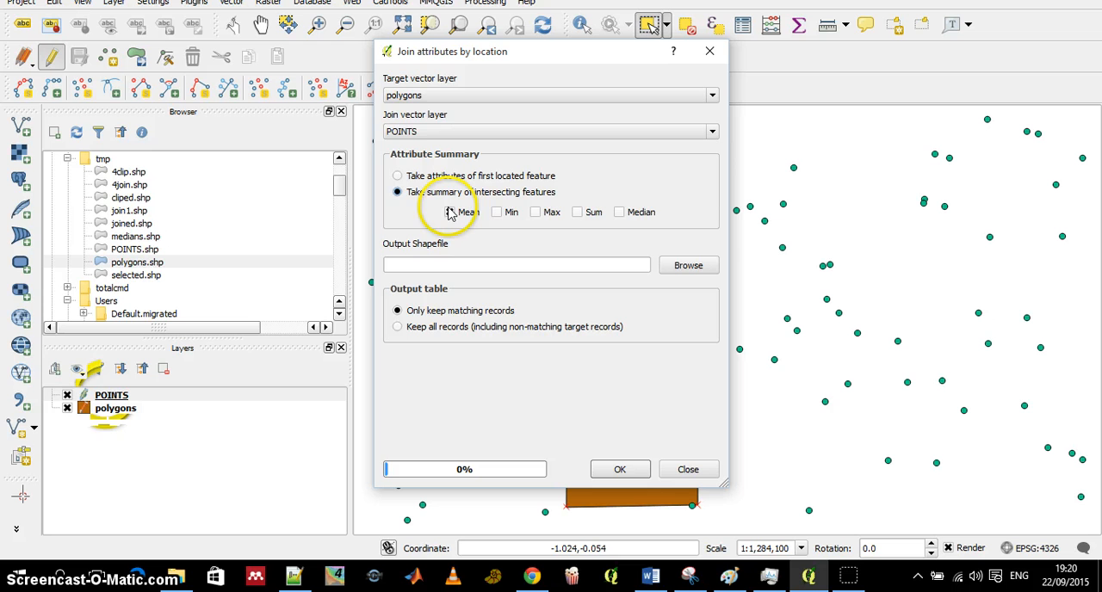
click(448, 212)
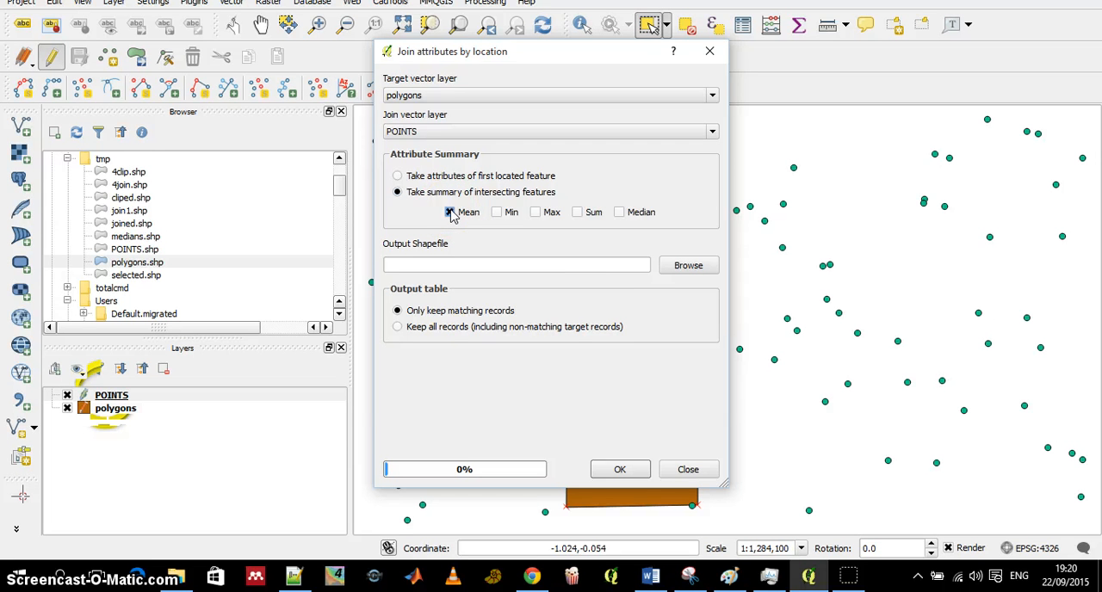
click(449, 212)
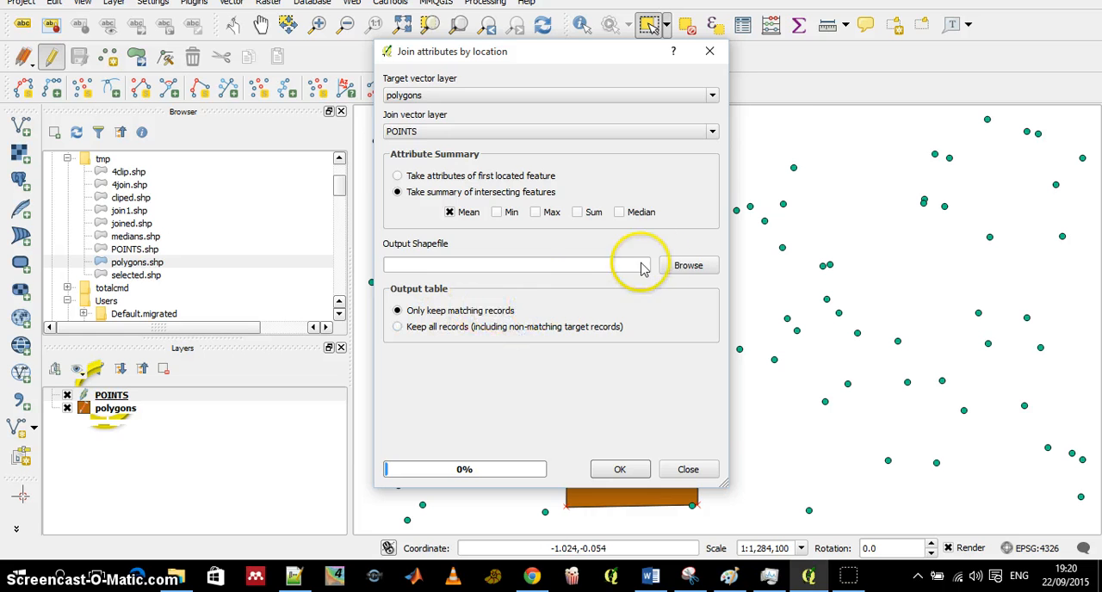
click(688, 265)
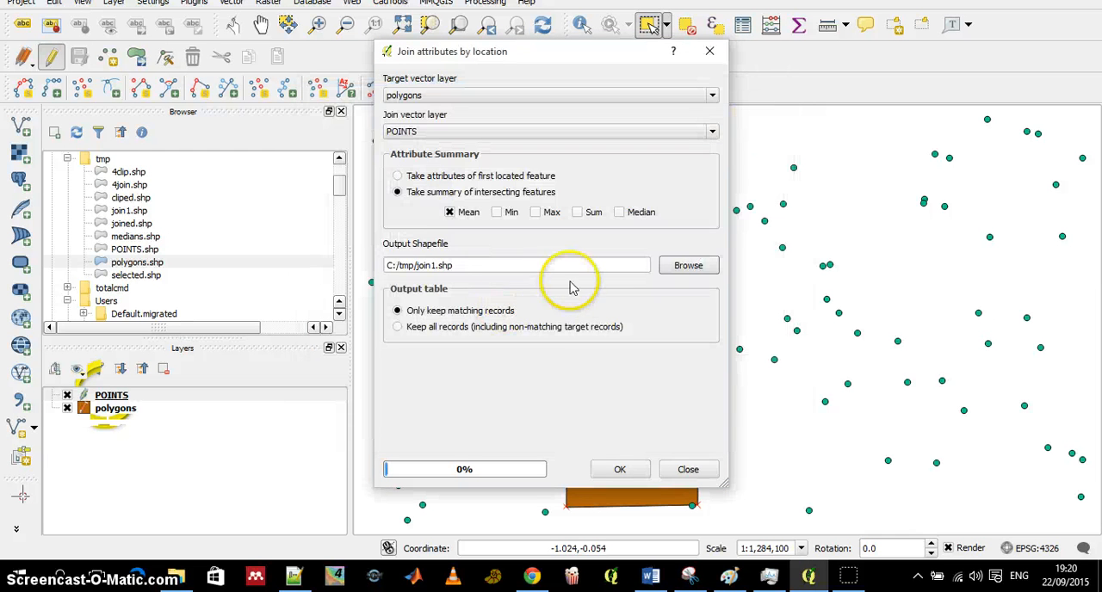
click(619, 468)
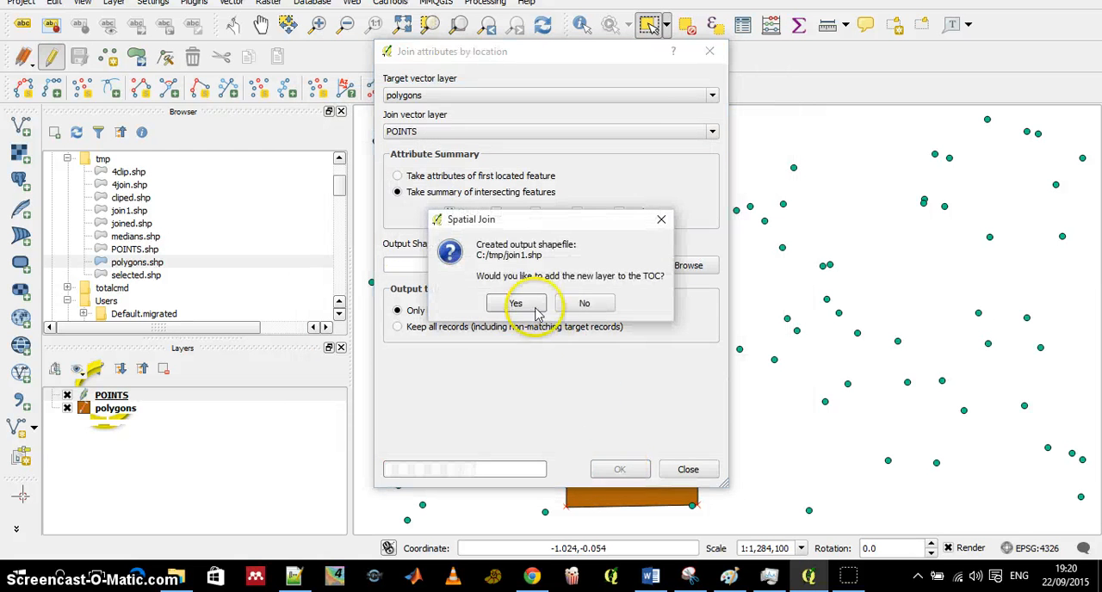
click(515, 303)
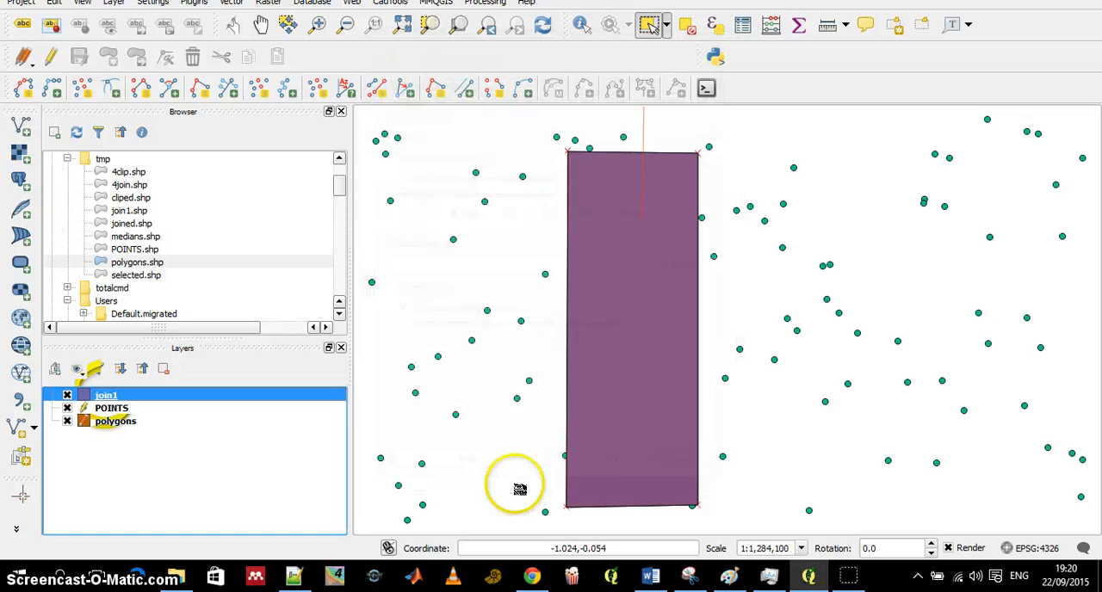
mouse_move(148, 399)
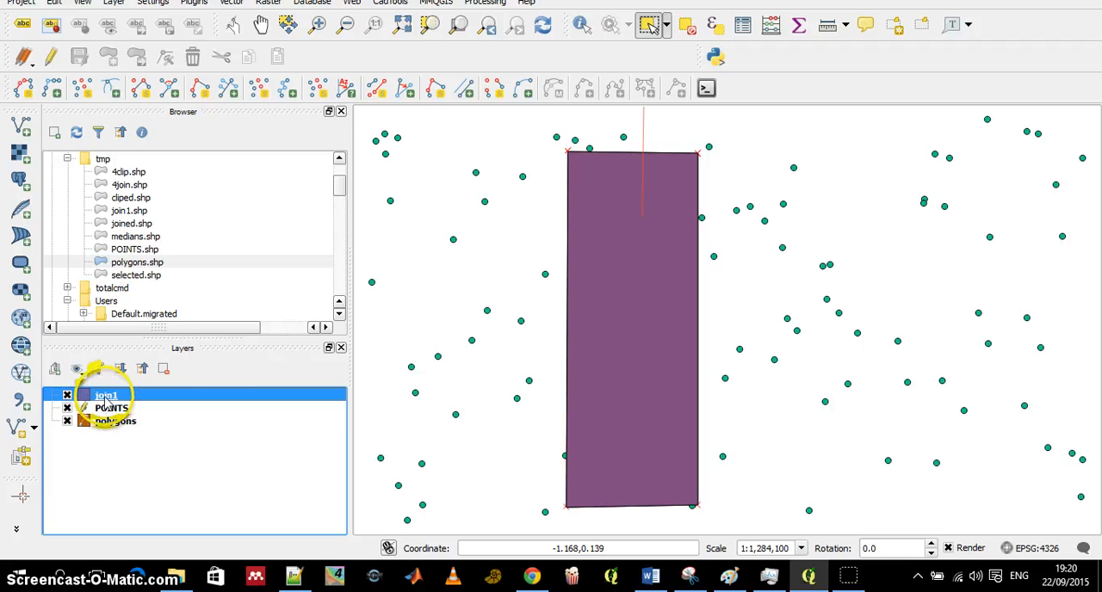
right_click(103, 394)
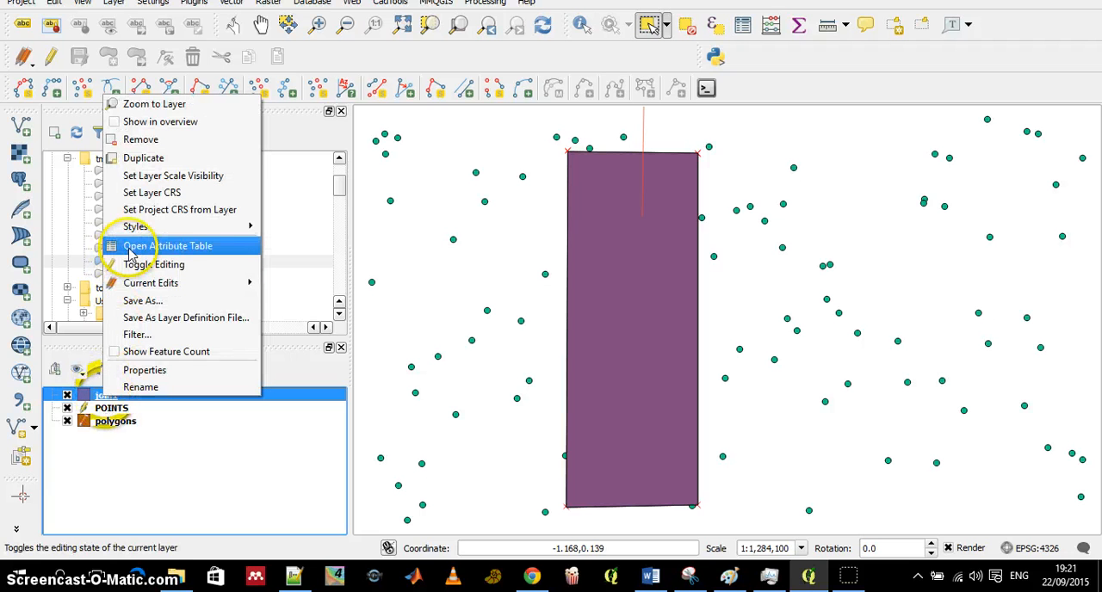
click(168, 245)
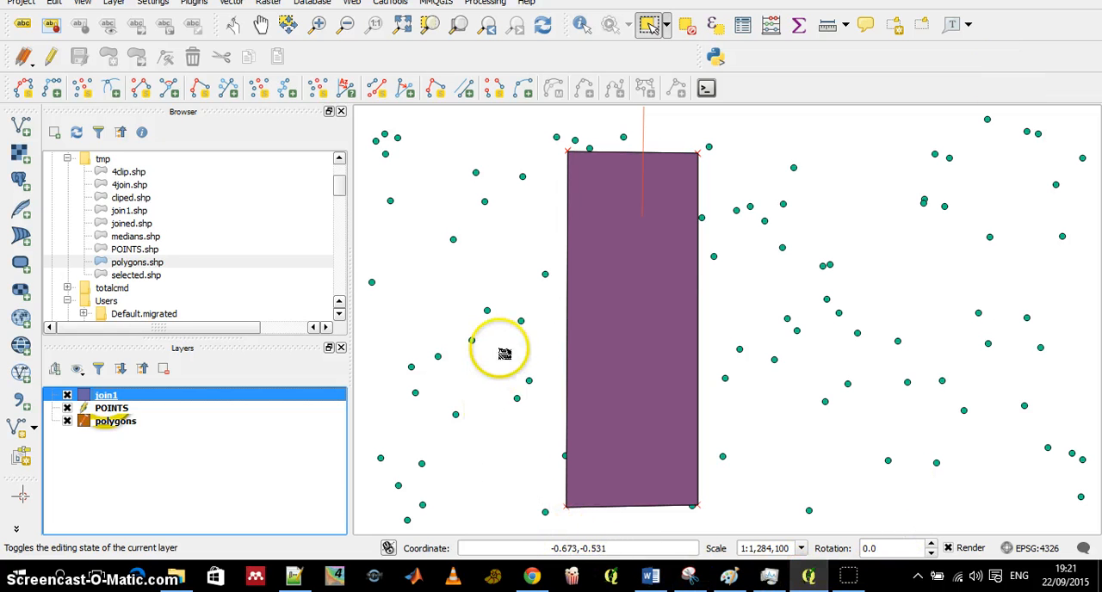
mouse_move(566, 547)
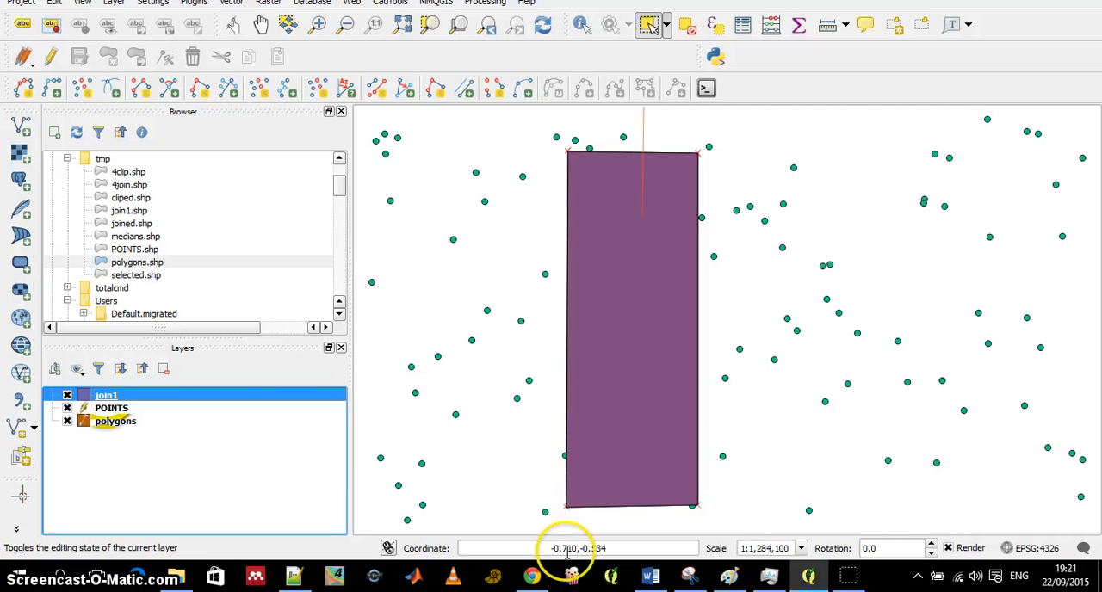
mouse_move(568, 158)
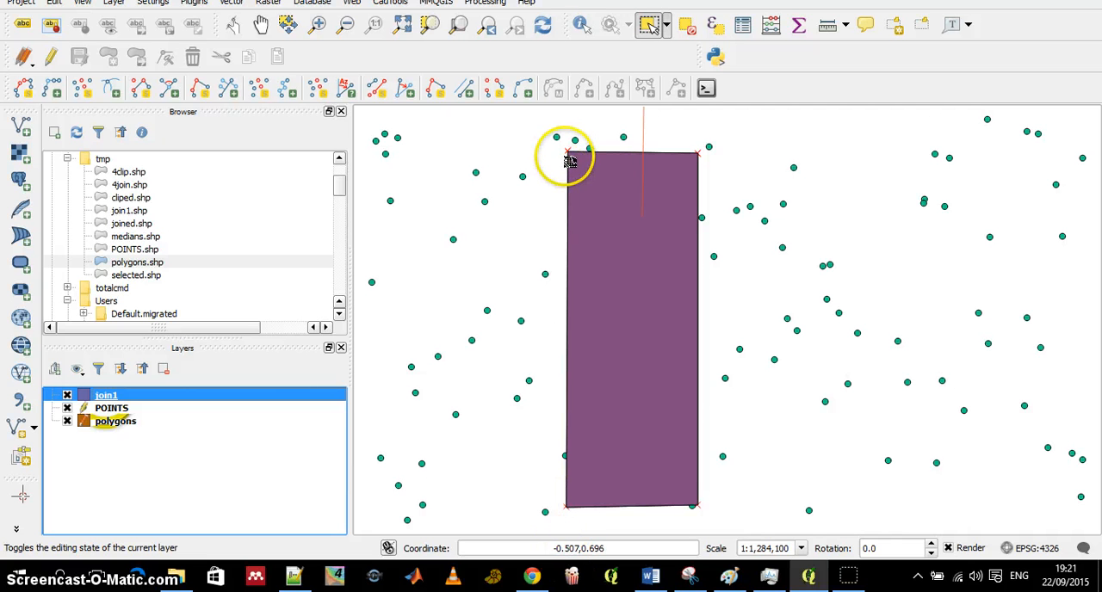